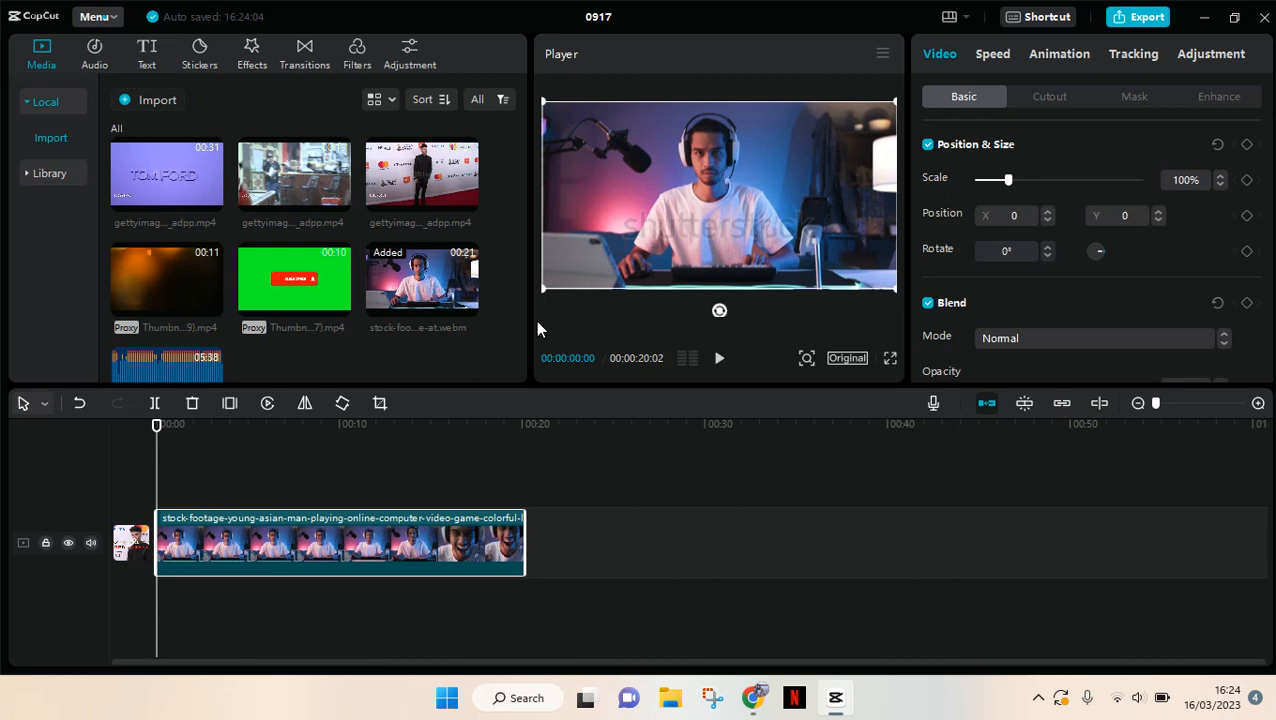
{"action": "mouse_move", "coordinate": [537, 485]}
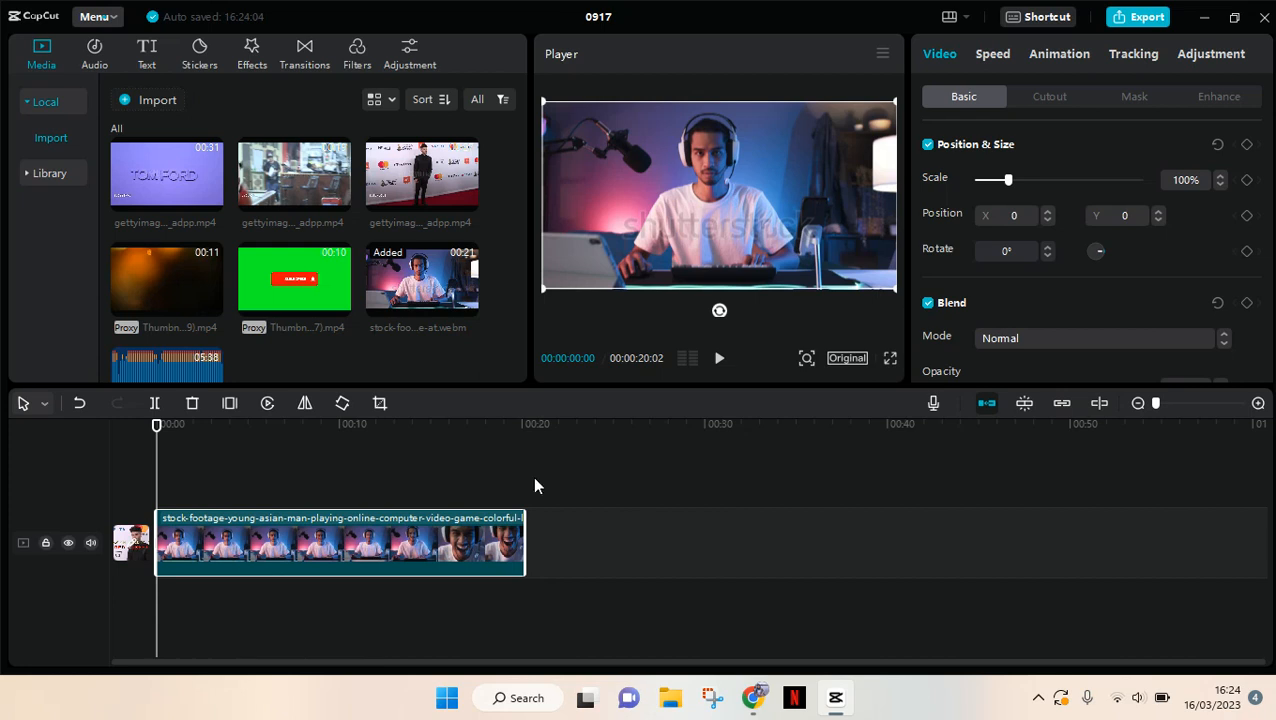
{"action": "mouse_move", "coordinate": [823, 295]}
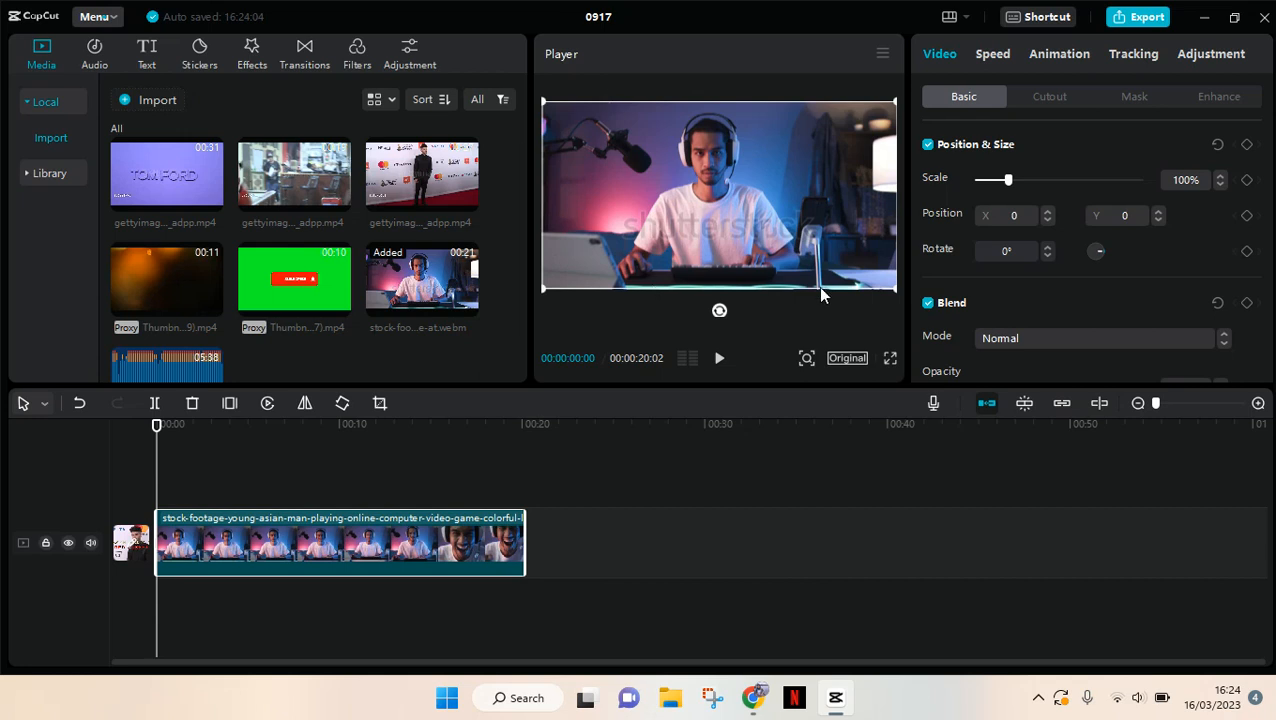
{"action": "mouse_move", "coordinate": [372, 515]}
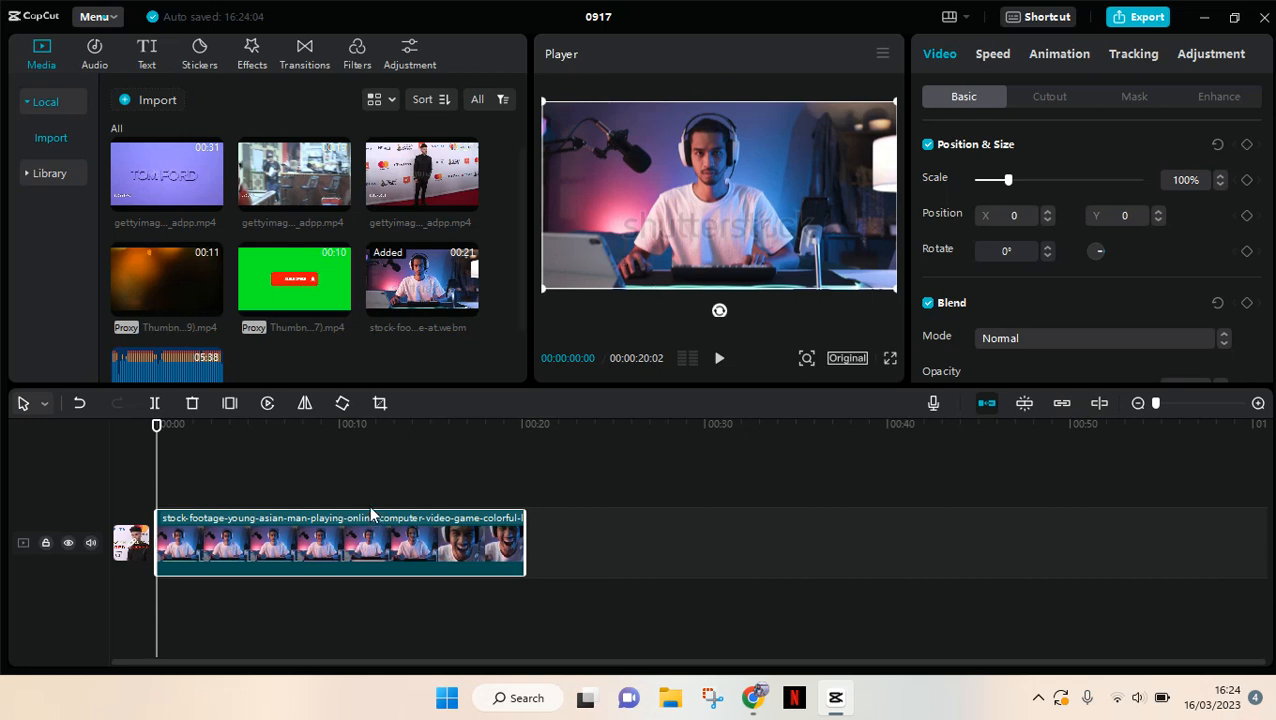
{"action": "mouse_move", "coordinate": [837, 340]}
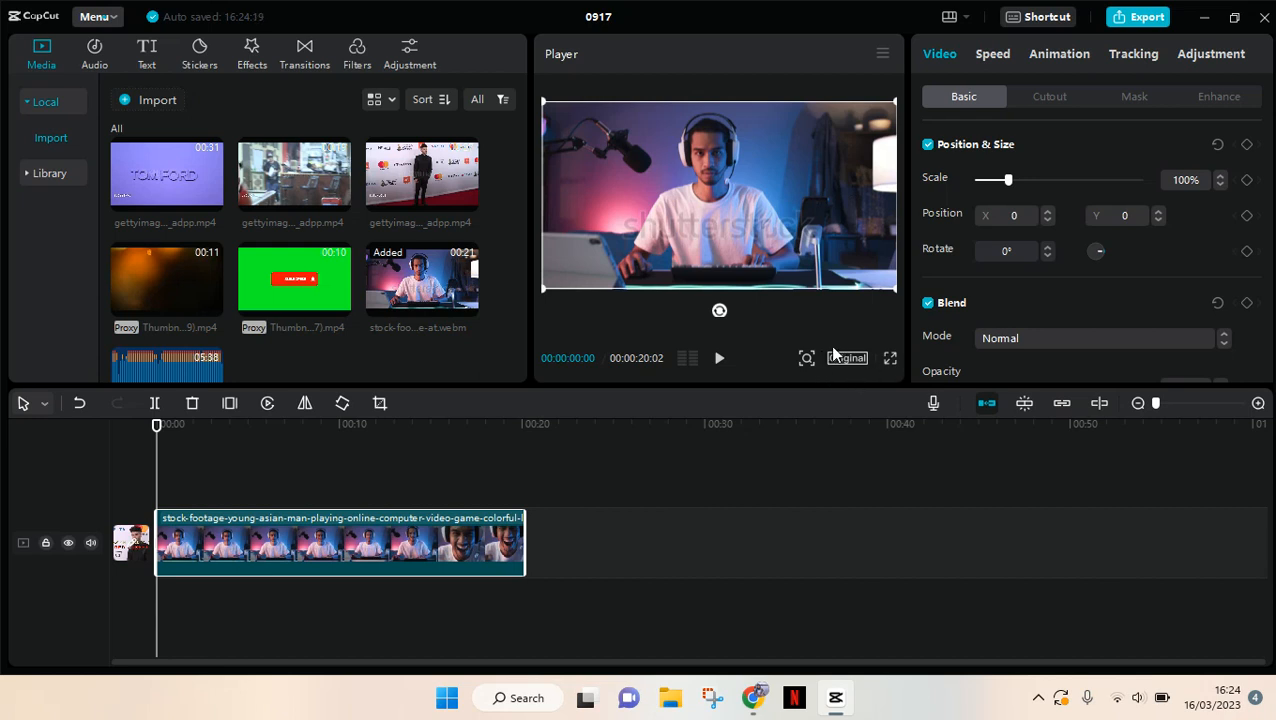
{"action": "mouse_move", "coordinate": [848, 382]}
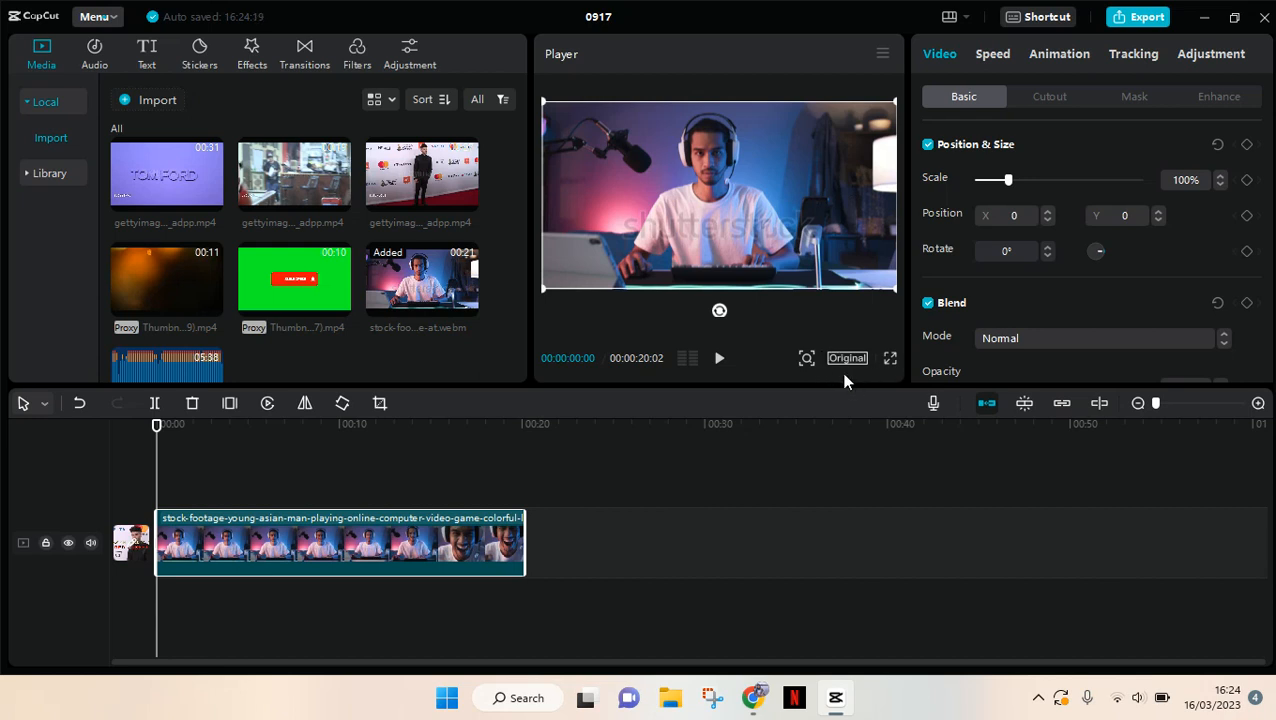
{"action": "mouse_move", "coordinate": [862, 364]}
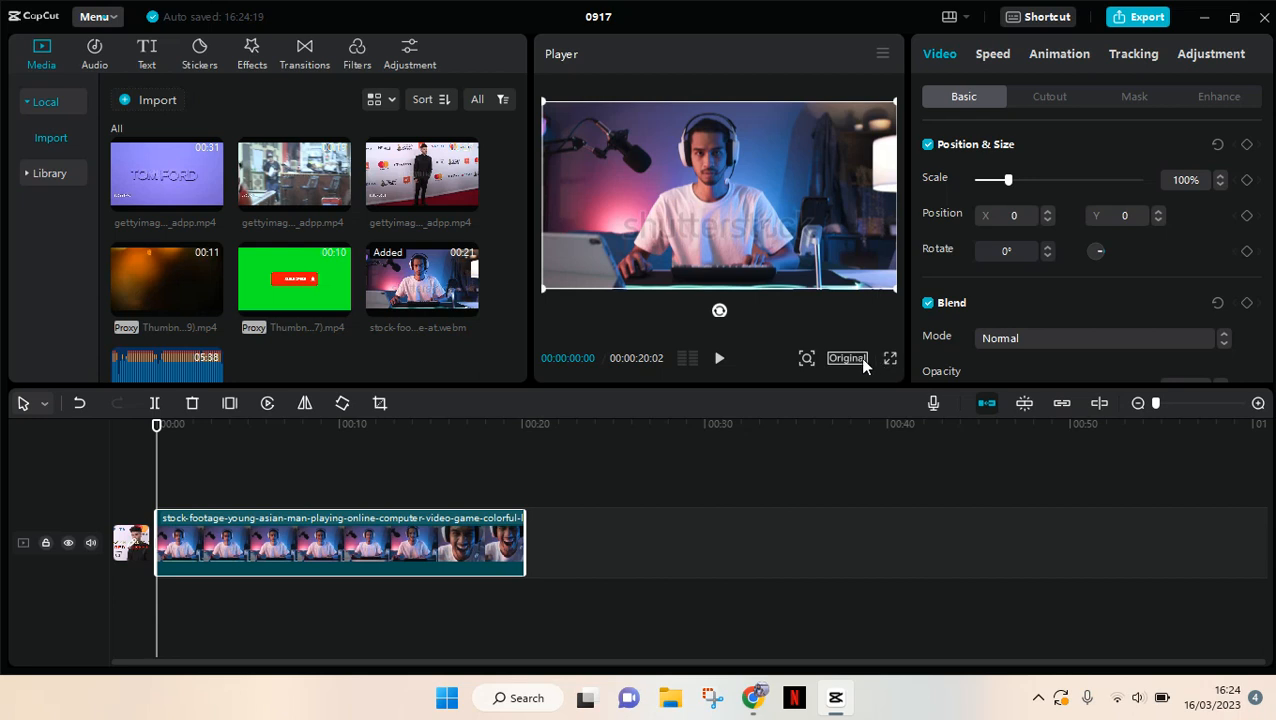
- Show the aspect ratio menu from the Original ratio button under the Player
{"action": "left_click", "coordinate": [847, 357]}
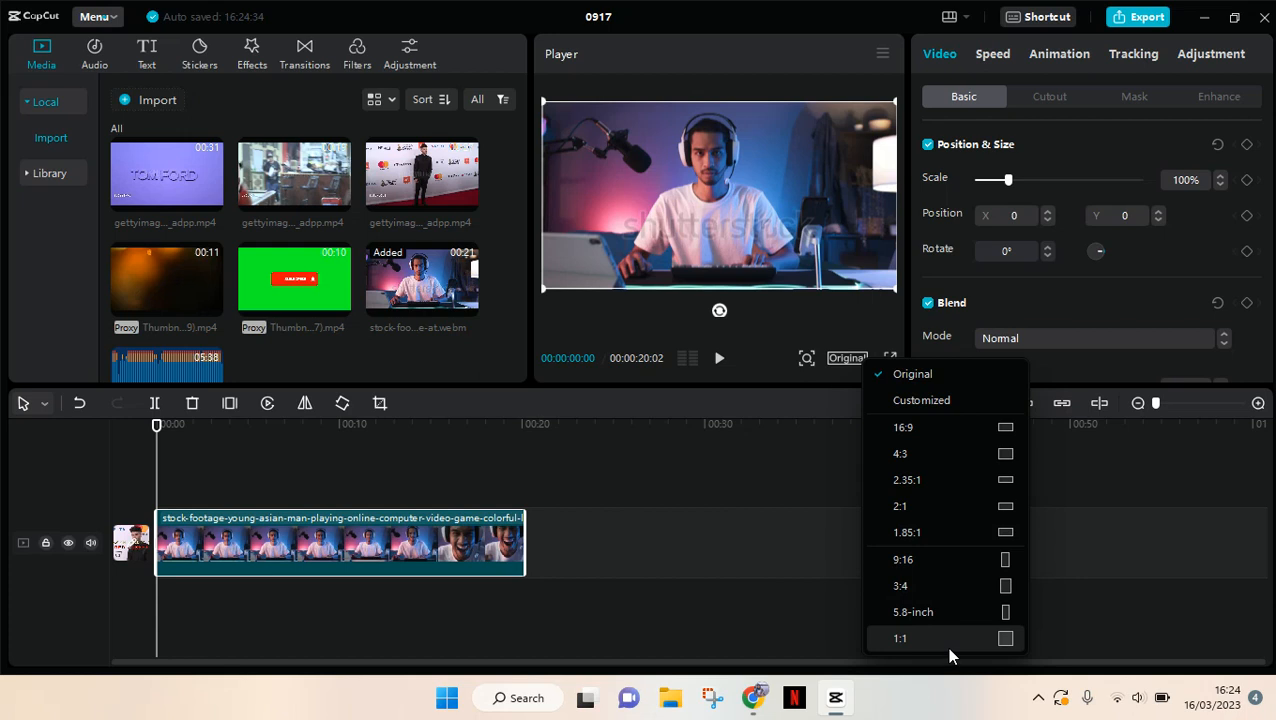
{"action": "mouse_move", "coordinate": [894, 658]}
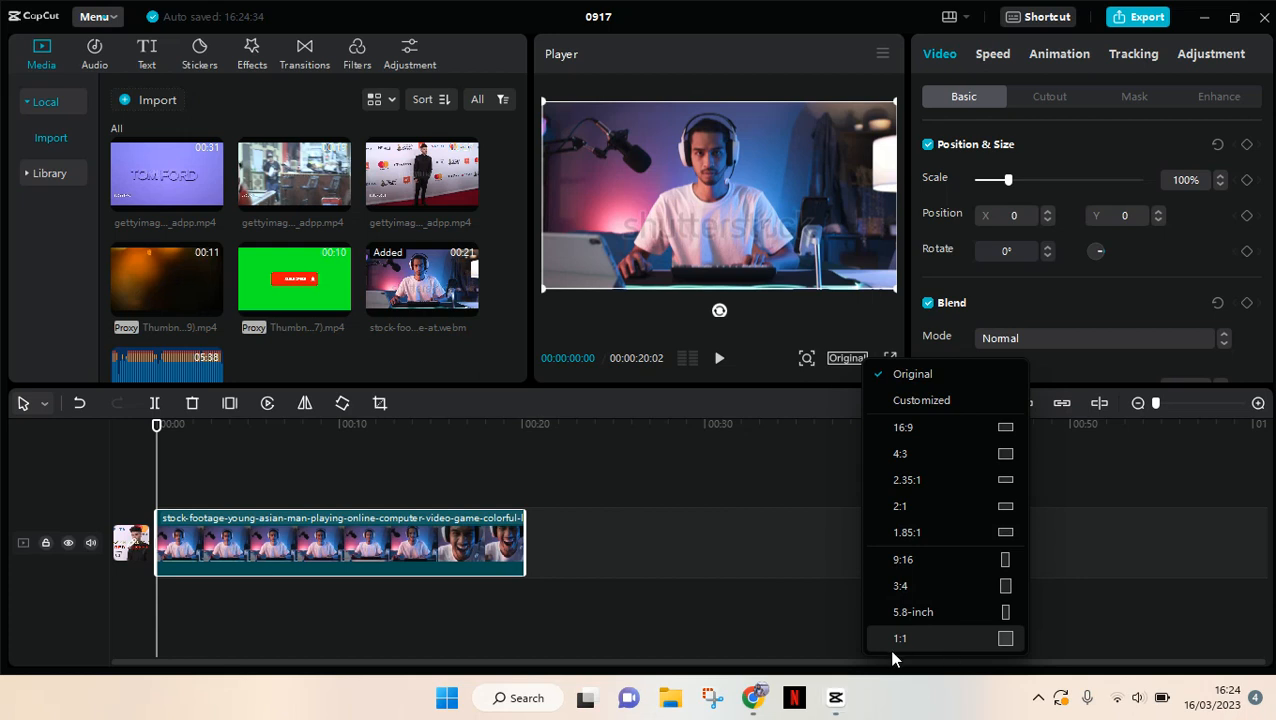
- Set the canvas to 1:1 and scale the gamer clip to 190%
{"action": "left_click", "coordinate": [900, 638]}
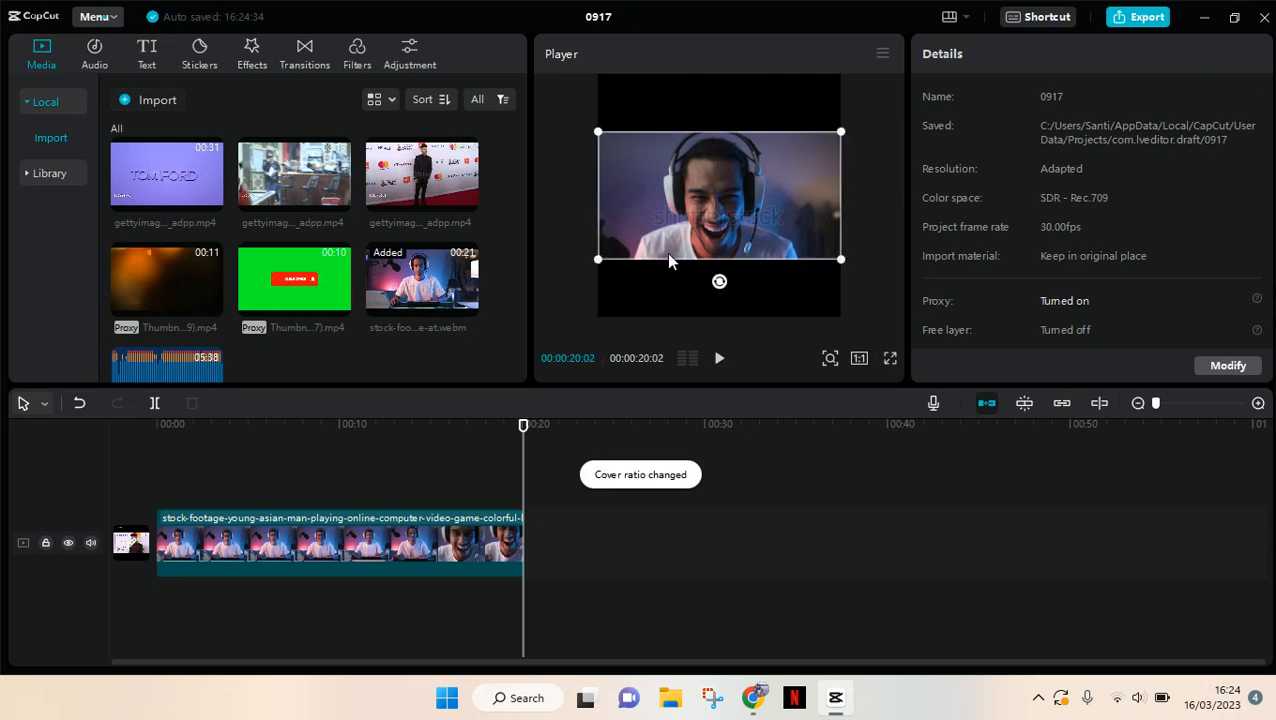
{"action": "left_click", "coordinate": [340, 543]}
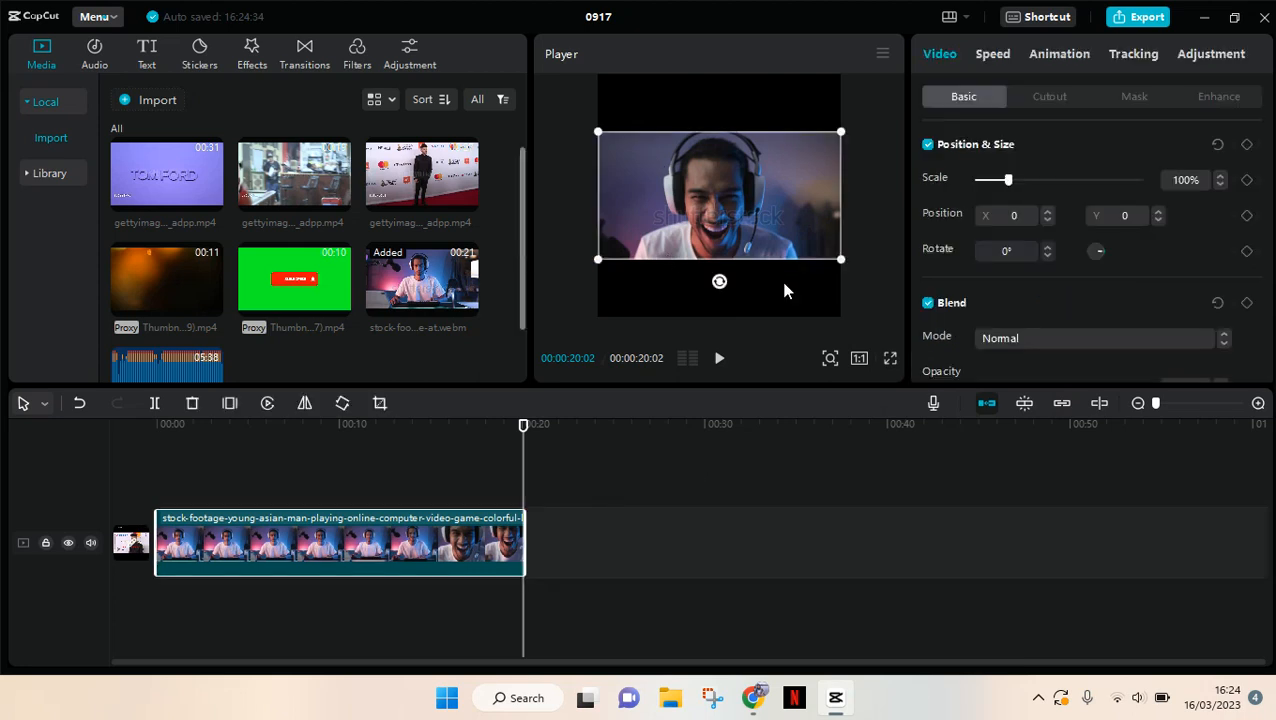
{"action": "mouse_move", "coordinate": [847, 272]}
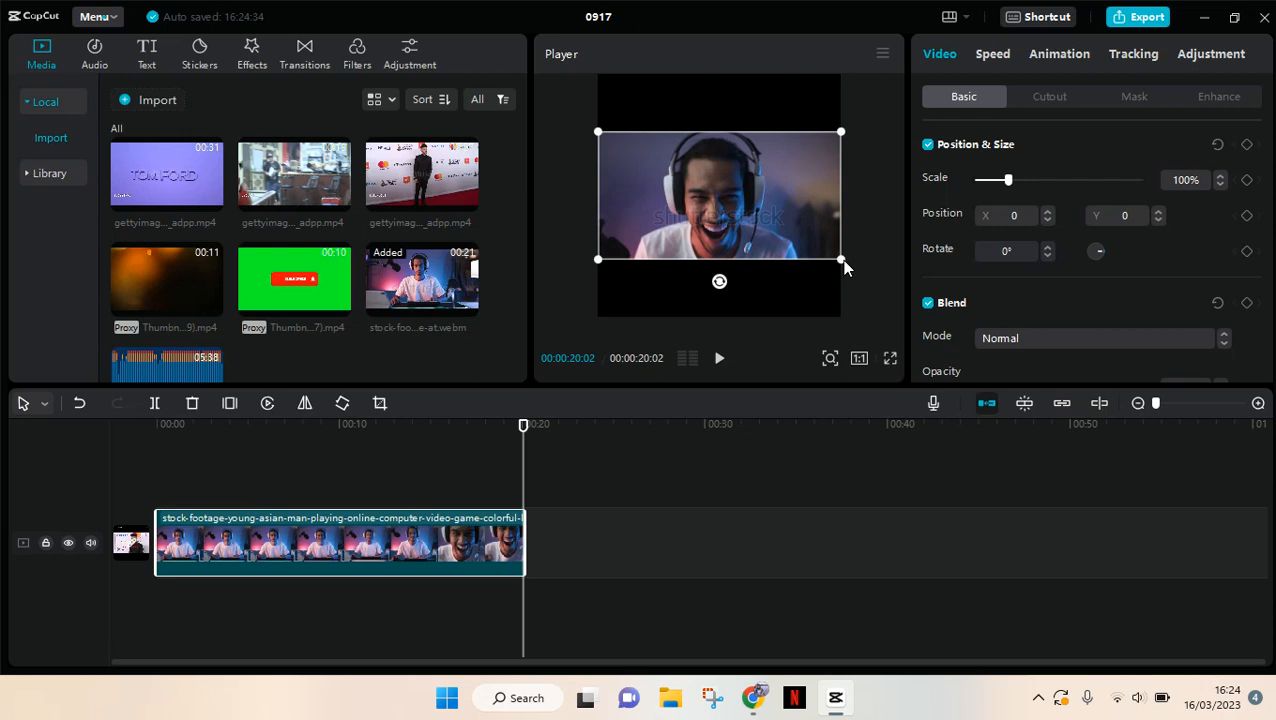
{"action": "left_click_drag", "start_coordinate": [841, 262], "coordinate": [882, 281]}
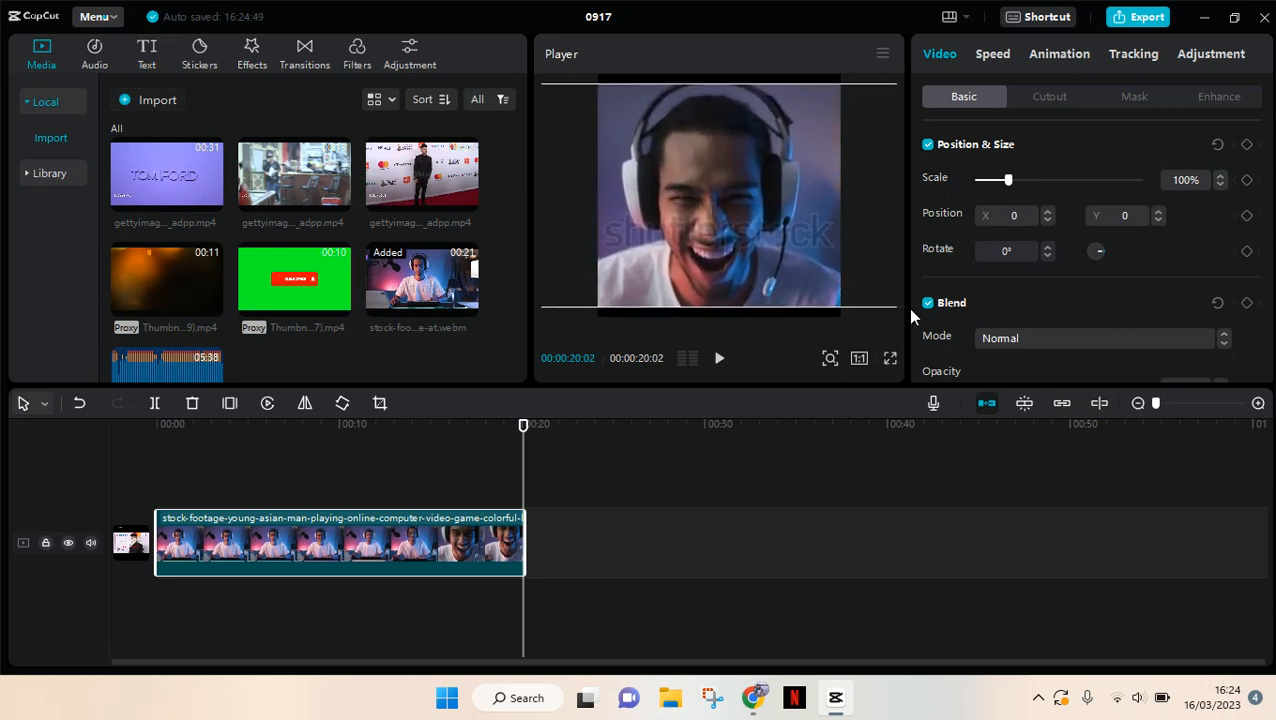
{"action": "left_click_drag", "start_coordinate": [1007, 179], "coordinate": [1037, 179]}
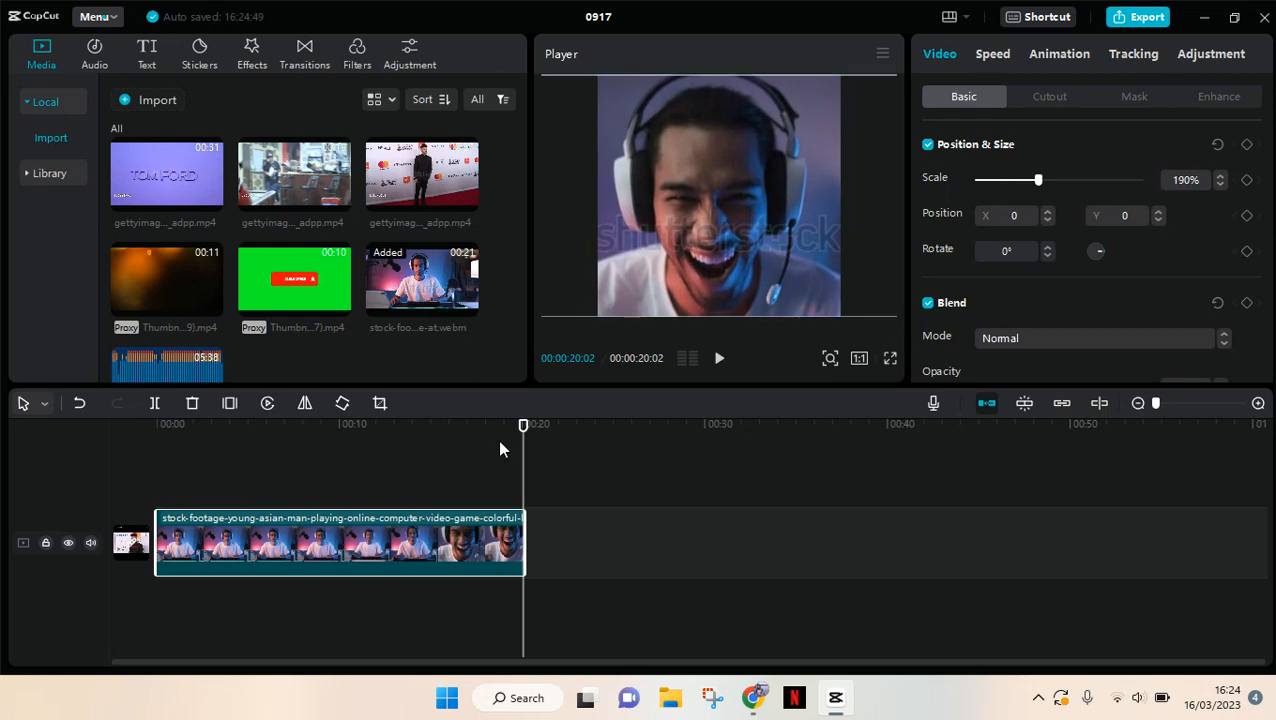
- Play the square 190% gamer clip from the timeline start to review the reframing
{"action": "left_click", "coordinate": [162, 424]}
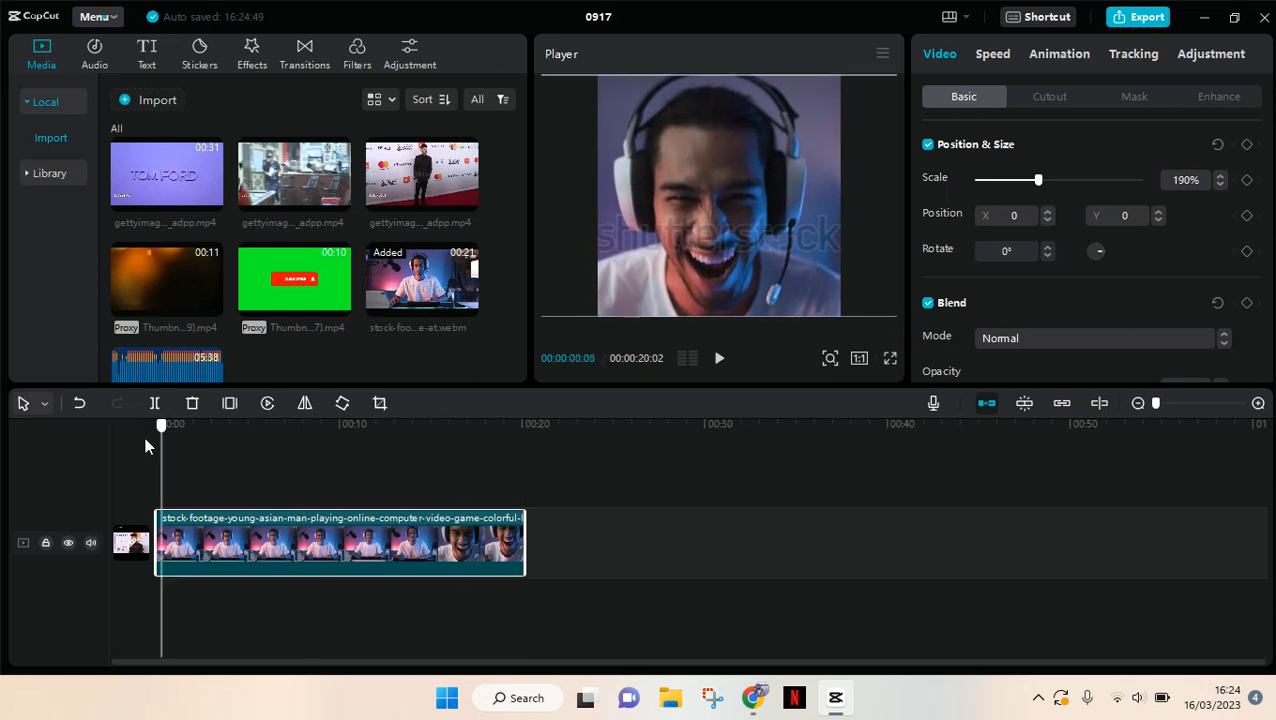
{"action": "left_click", "coordinate": [719, 358]}
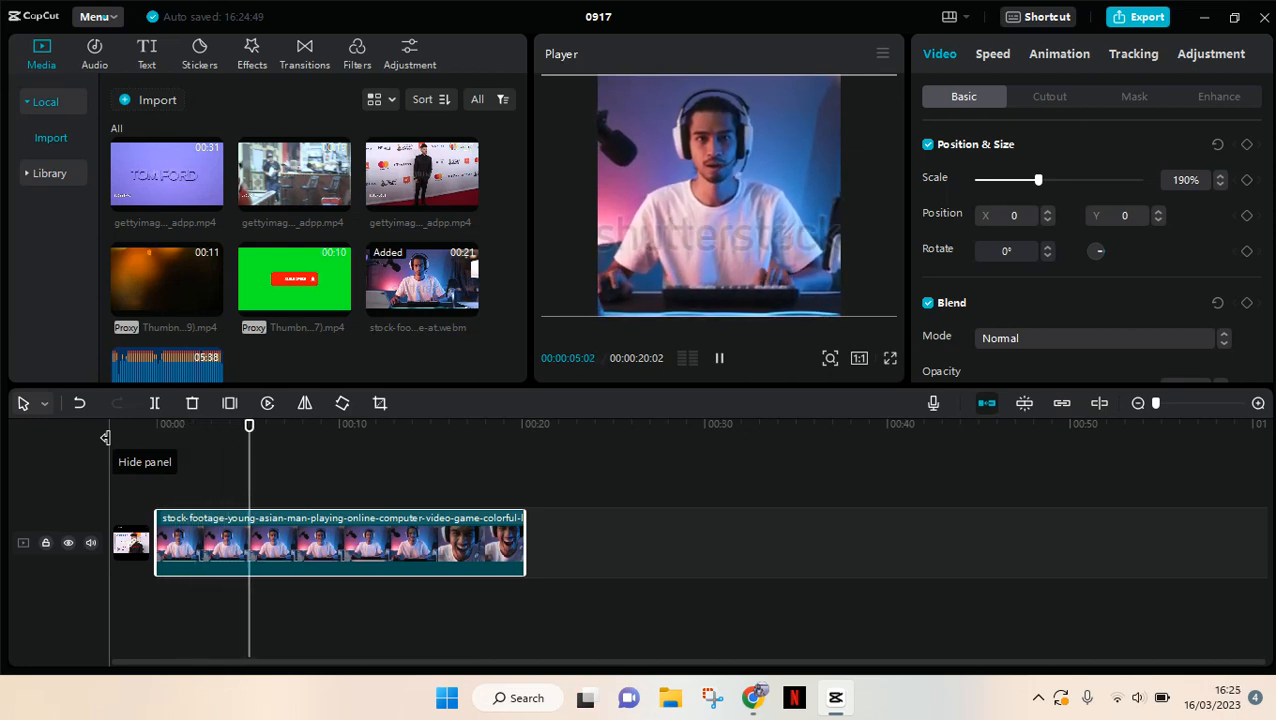
{"action": "left_click", "coordinate": [285, 425]}
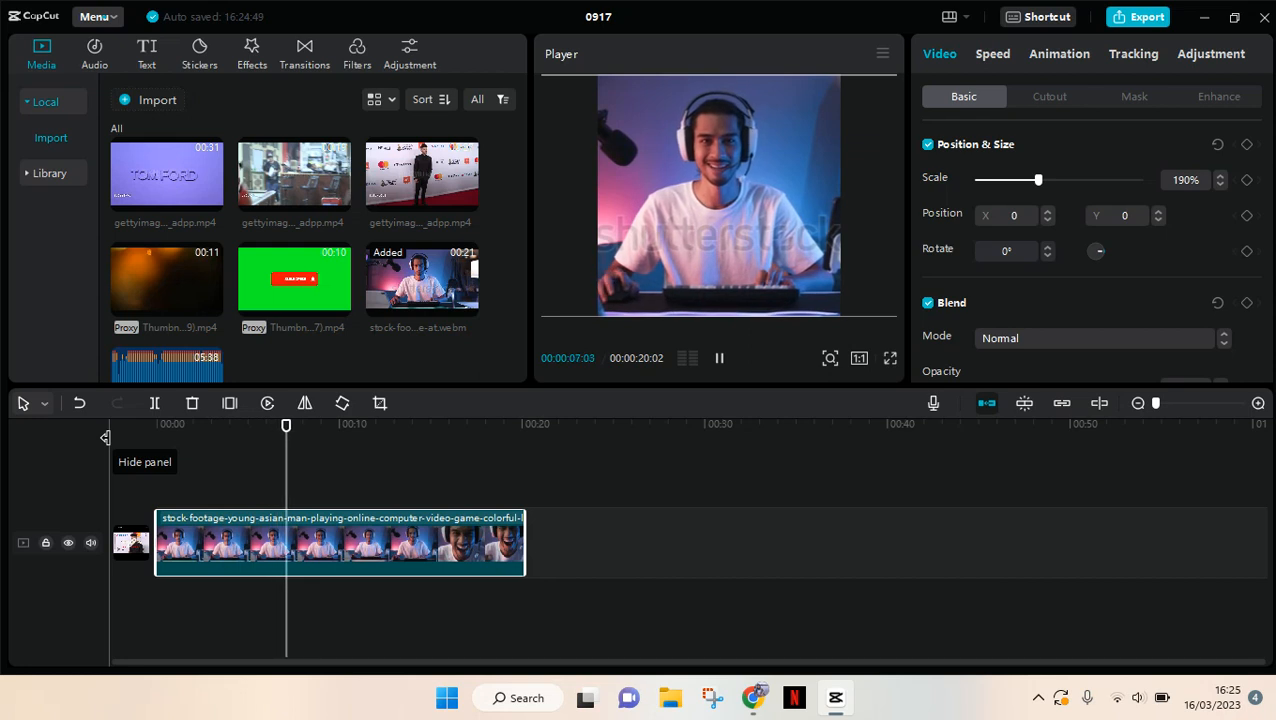